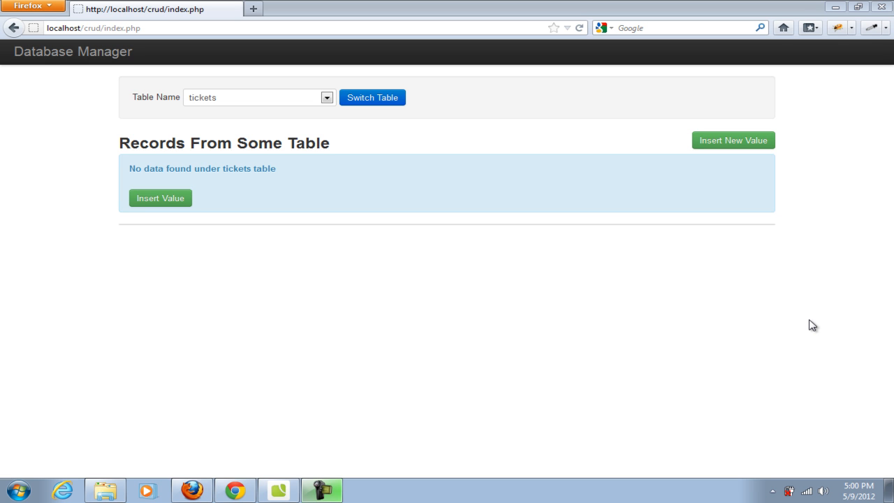
mouse_move(218, 127)
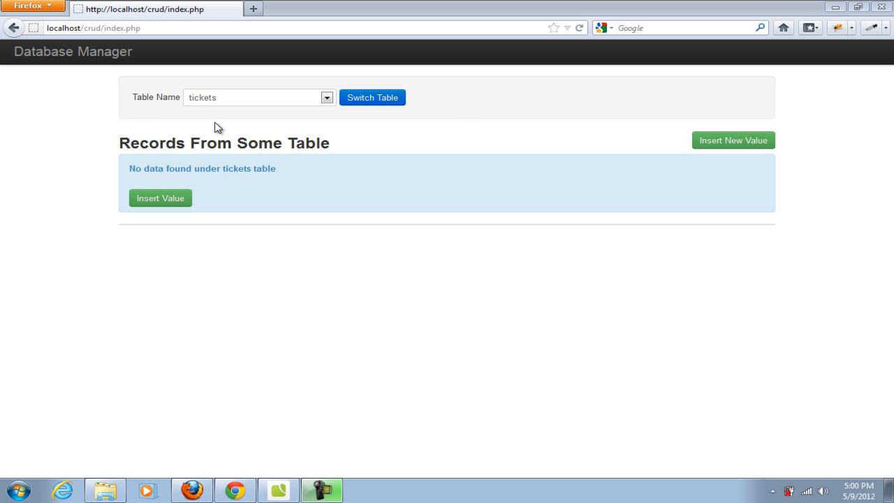
- Choose users in the Table Name chooser as the next table to view
click(323, 98)
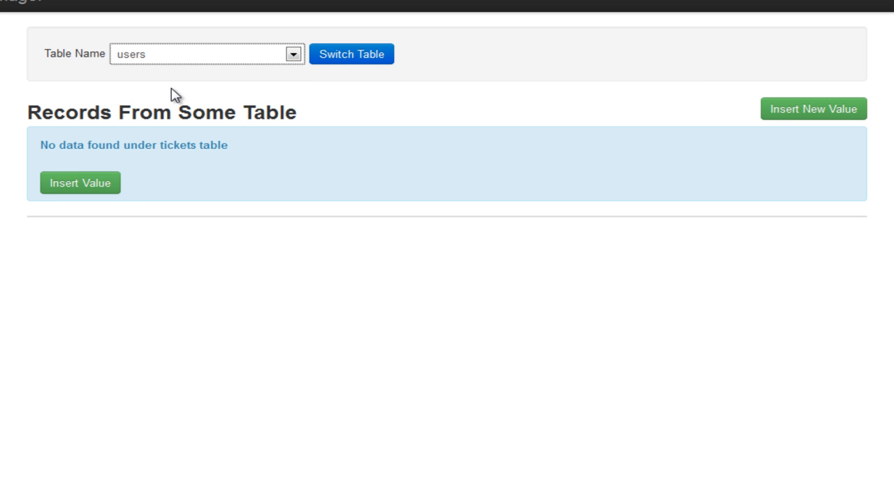
mouse_move(360, 62)
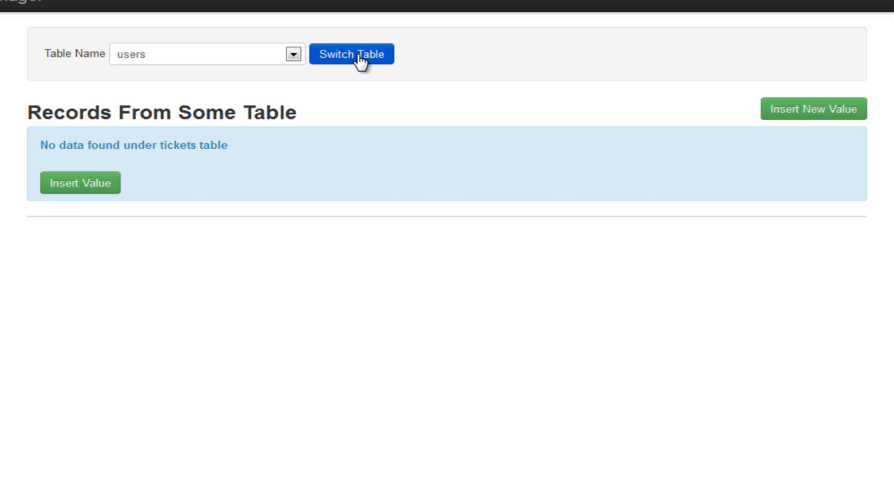
- Load the users records, bring up user id 1's edit form and delete prompt, then go back without deleting
click(352, 54)
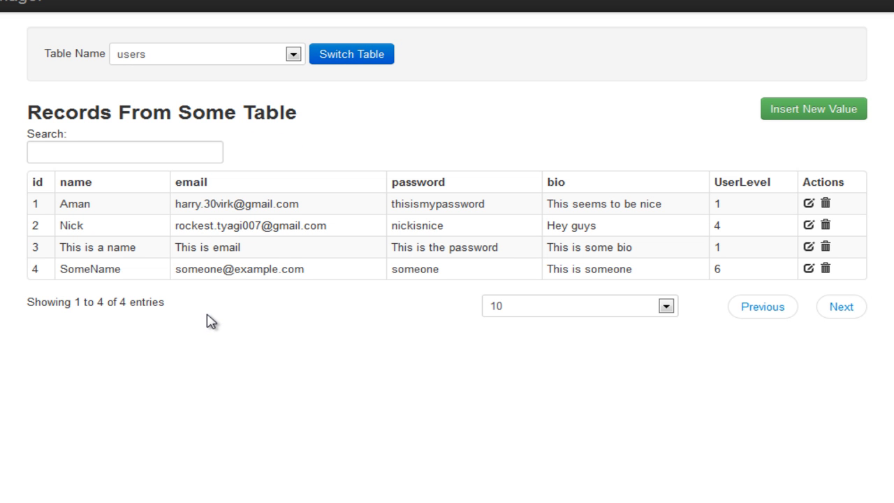
mouse_move(313, 333)
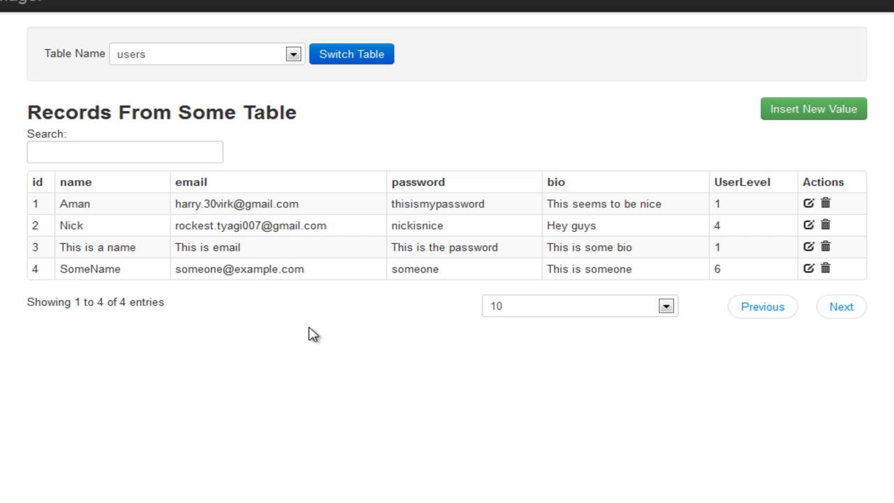
mouse_move(809, 210)
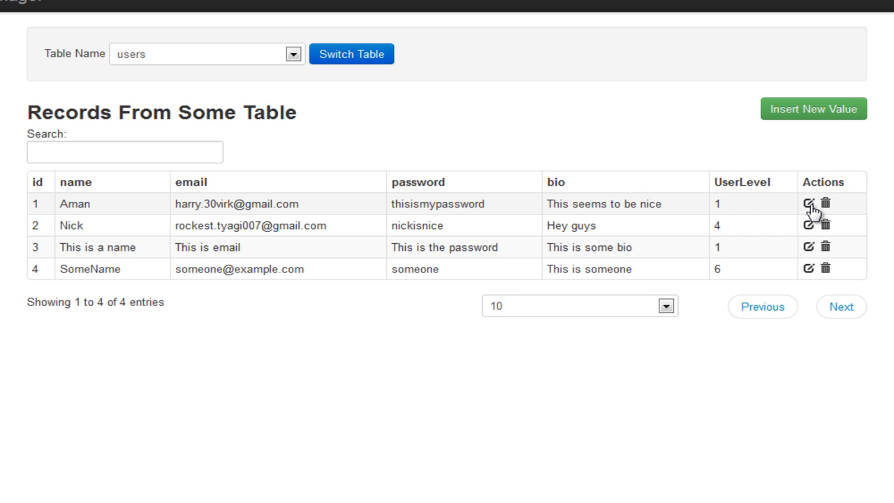
click(808, 204)
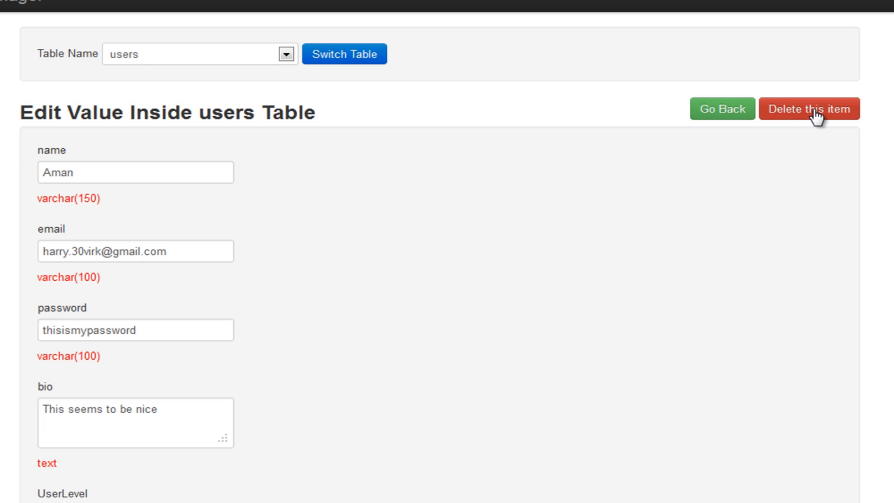
click(809, 109)
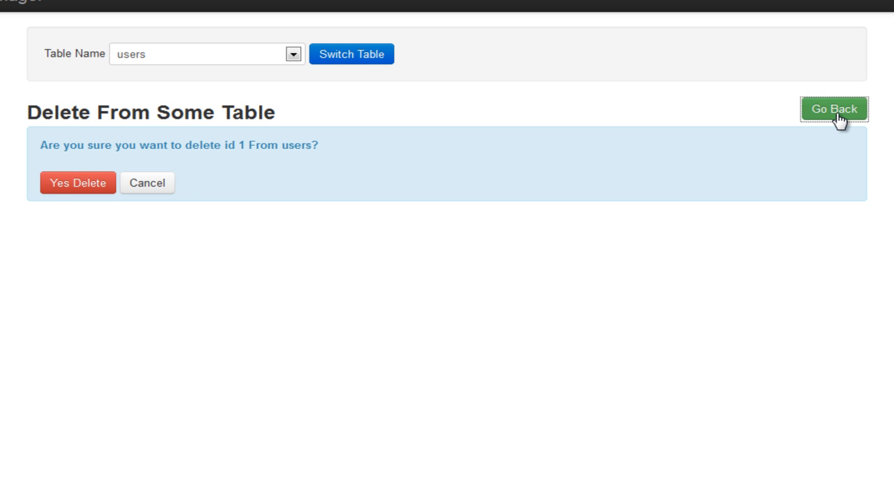
click(832, 109)
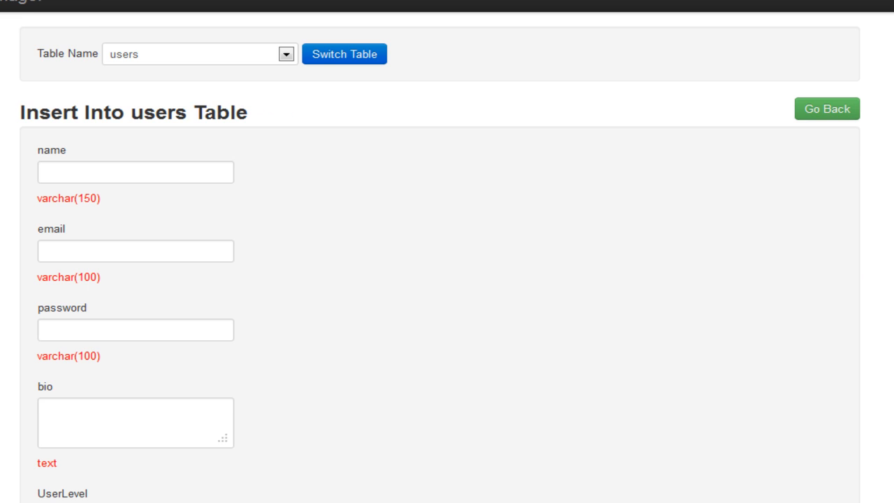
- Review the blank users insert form, highlighting the UserLevel int(3) type, then choose tickets as the next table
scroll(down, 3)
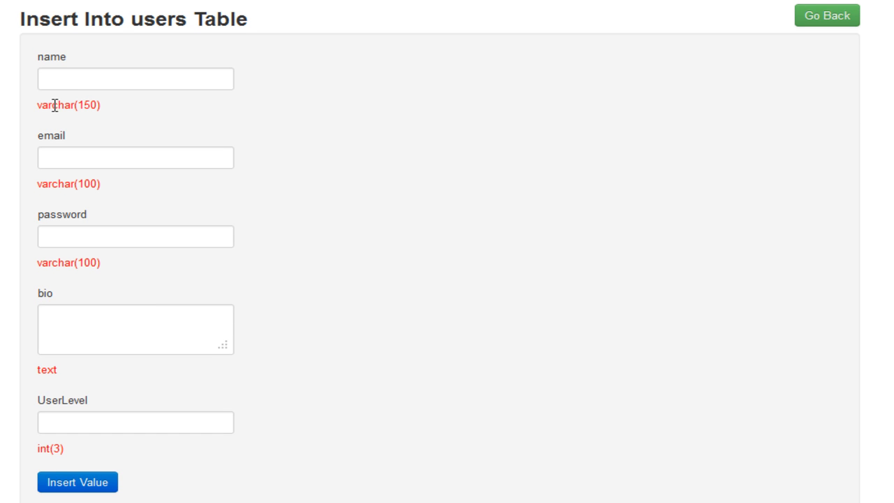
double_click(56, 105)
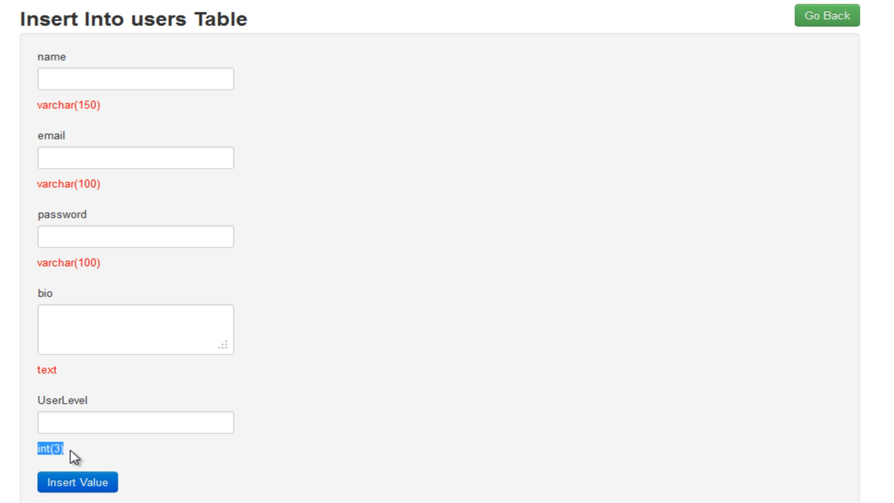
mouse_move(295, 402)
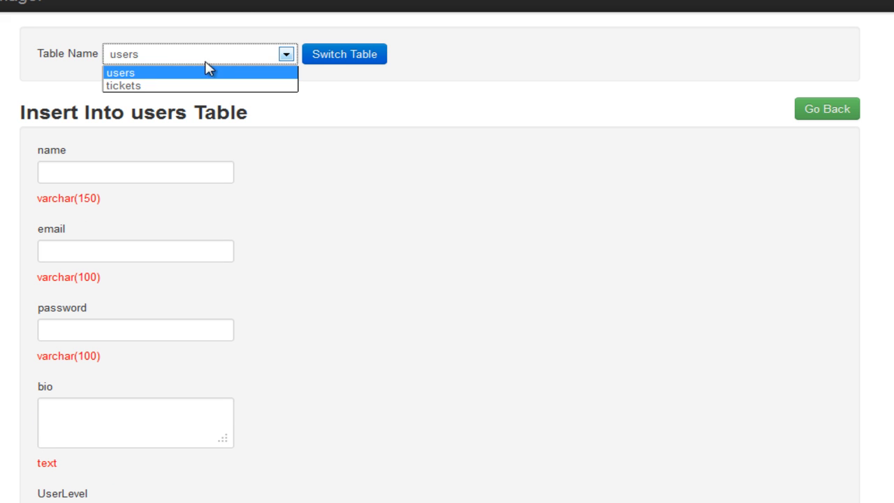
click(123, 85)
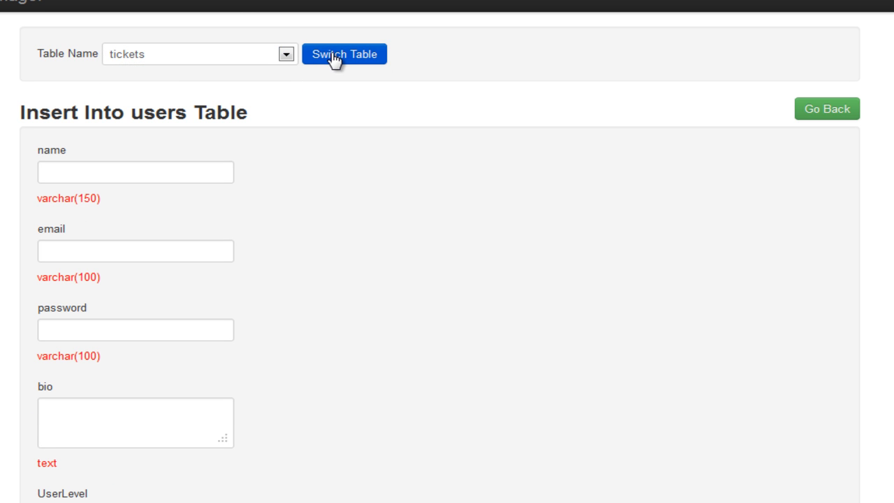
- Switch to the tickets table, which reports no data found
click(343, 54)
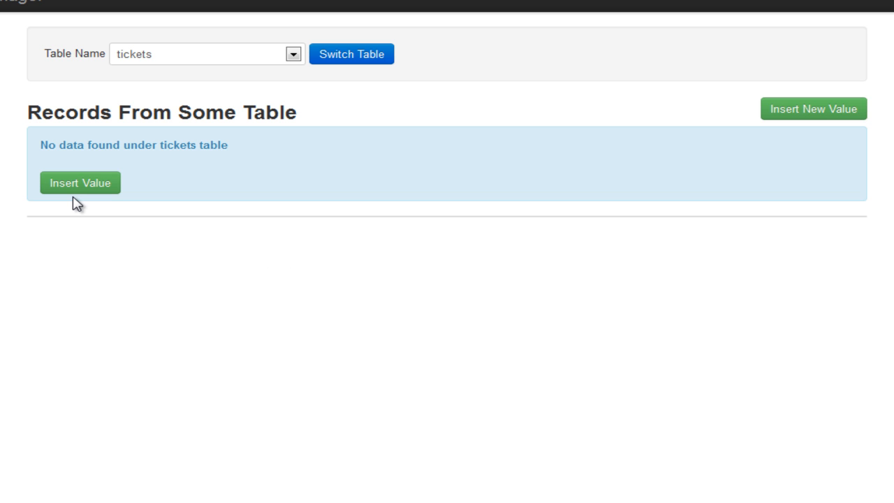
mouse_move(174, 264)
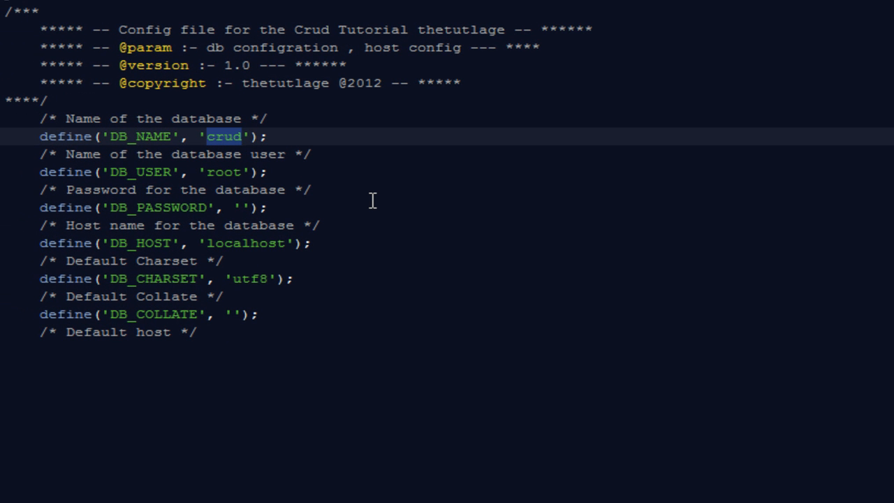
- Replace the DB_NAME value crud with cms in the config file
text(cms)
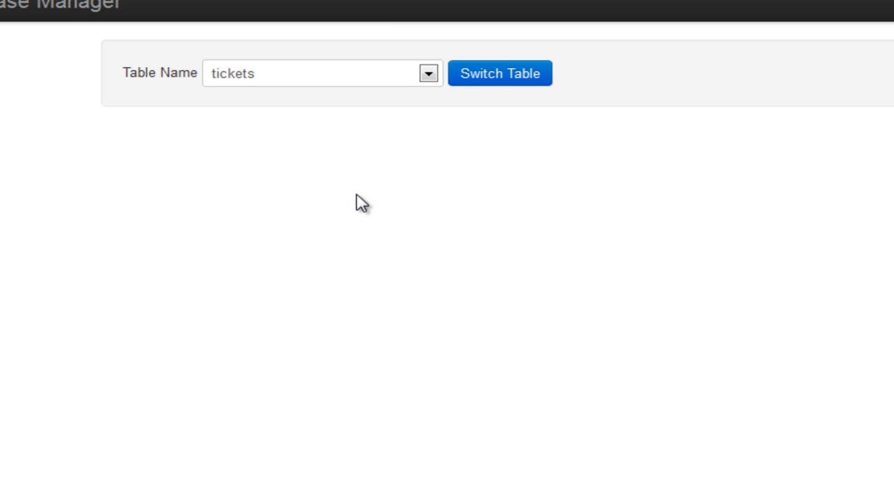
- Switch to the posts table so its single record (id 2 by admin) is listed
click(427, 72)
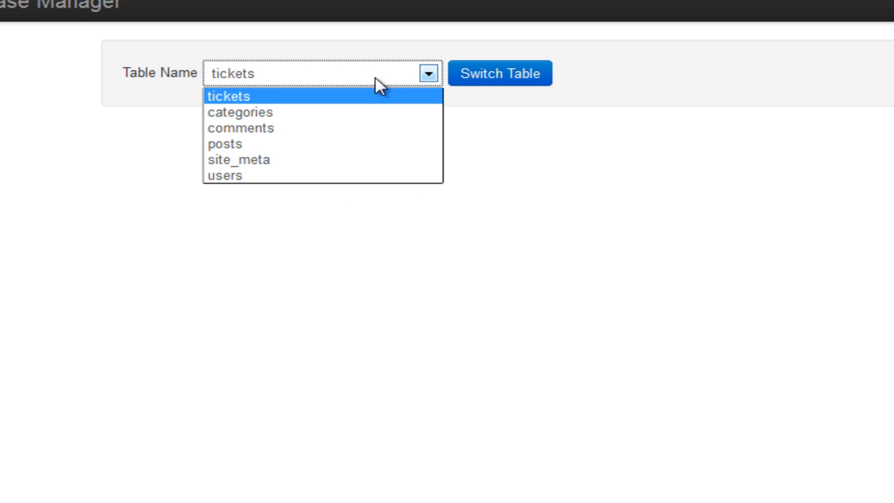
mouse_move(272, 159)
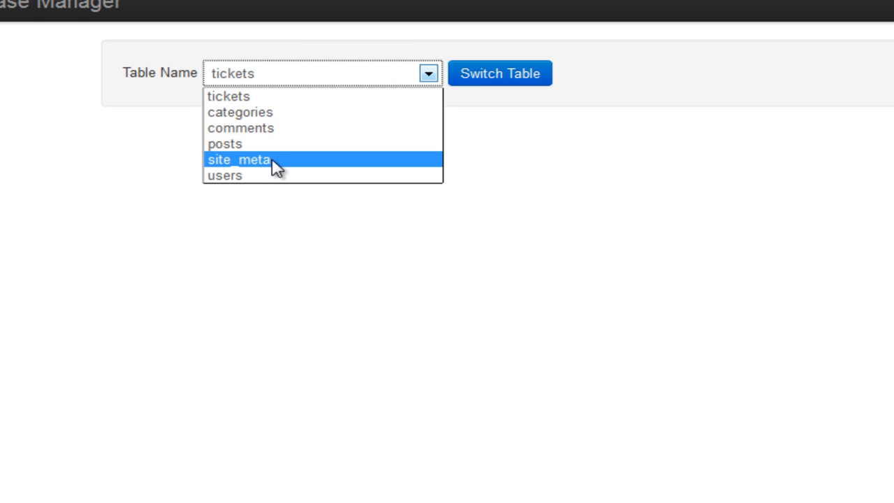
click(224, 143)
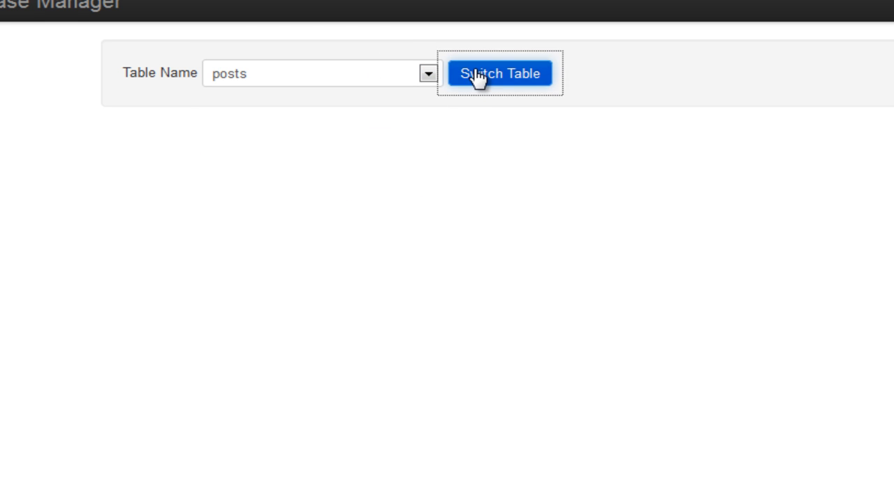
click(500, 73)
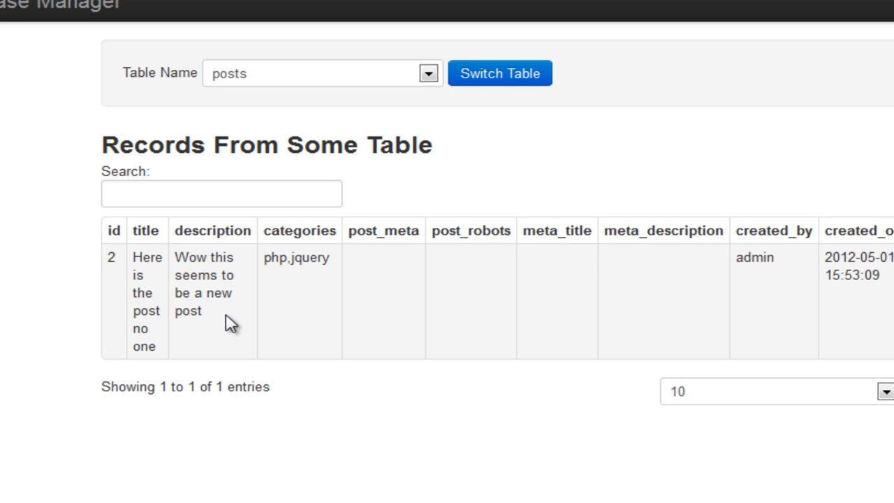
mouse_move(416, 408)
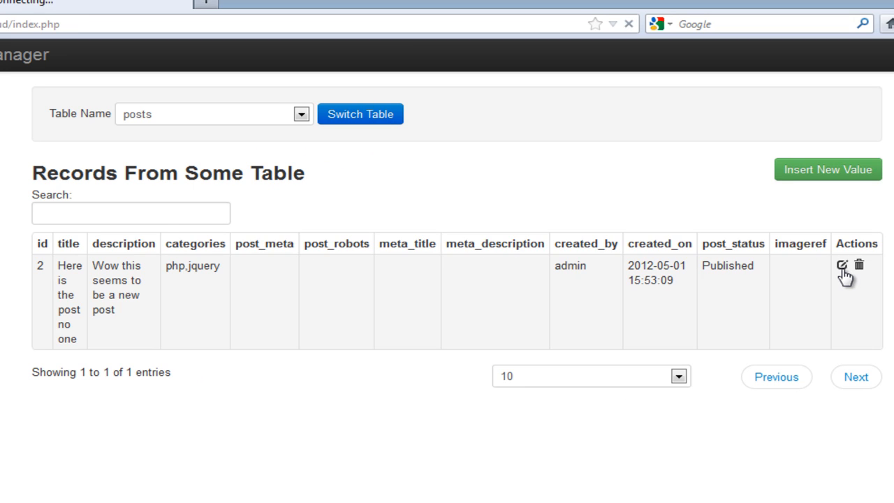
- Bring up the prefilled edit form for posts record id 2
click(844, 265)
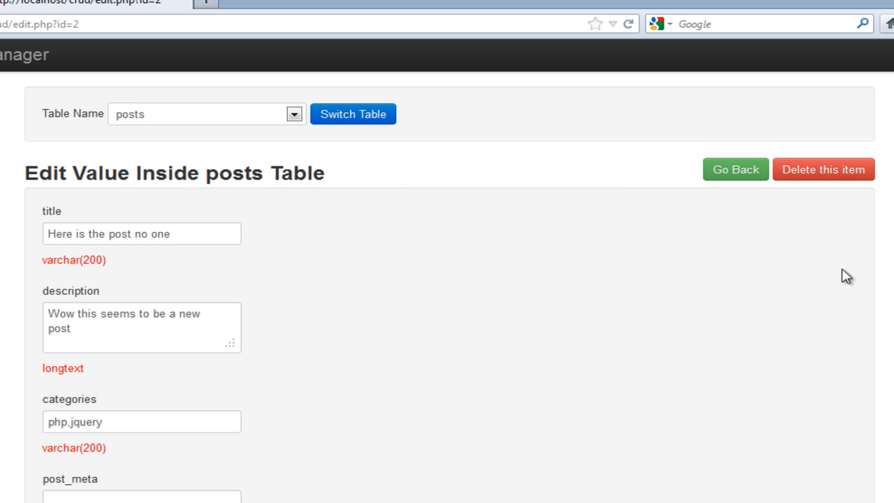
mouse_move(550, 255)
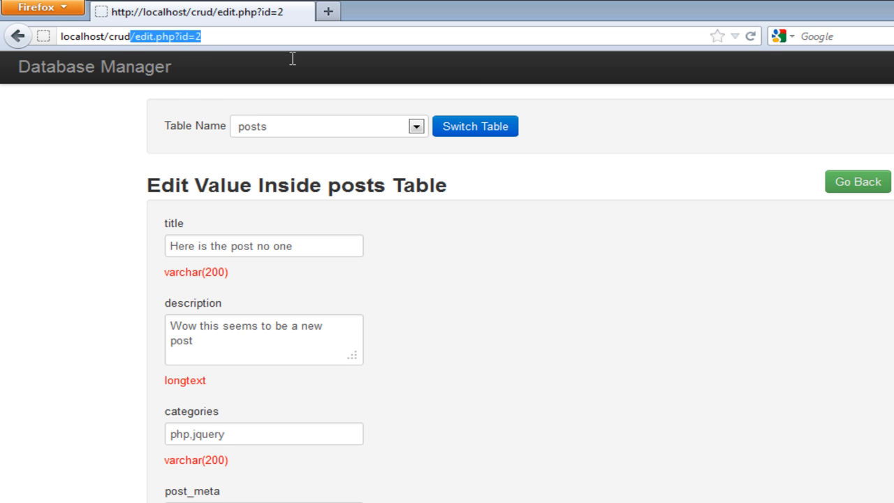
- Navigate to the localhost projects list and launch the crud-template project
click(130, 36)
text(_tem)
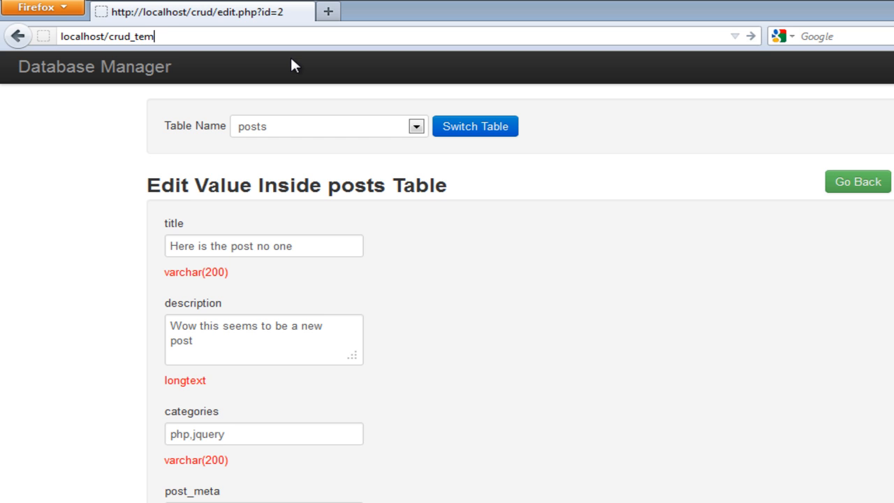
key(Return)
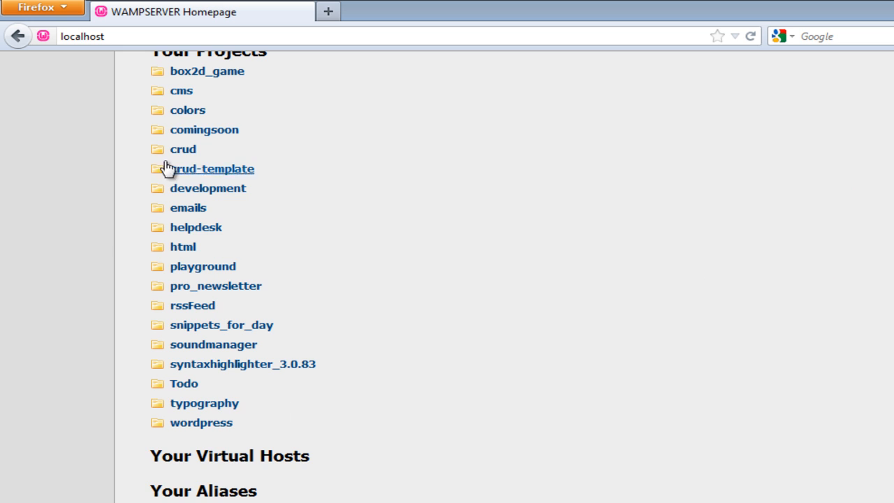
click(212, 168)
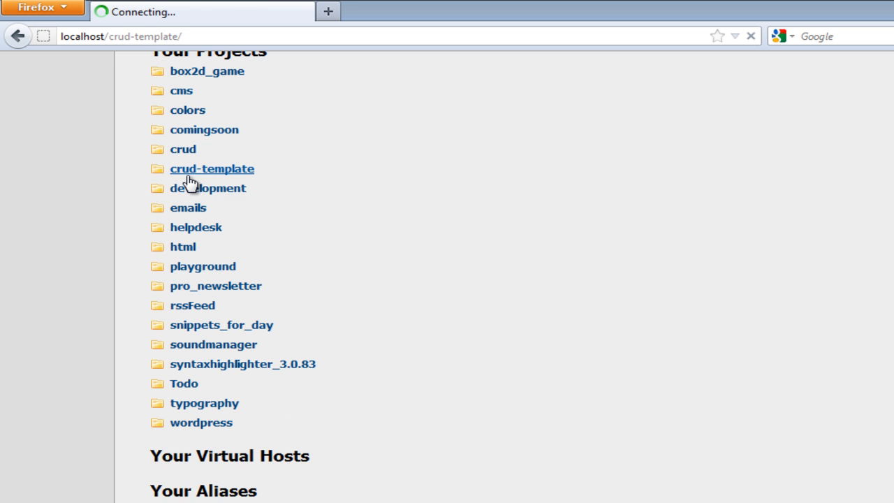
- In crud-template, choose the Some Value table, view the sample record's edit and delete pages, and cancel the delete
click(212, 167)
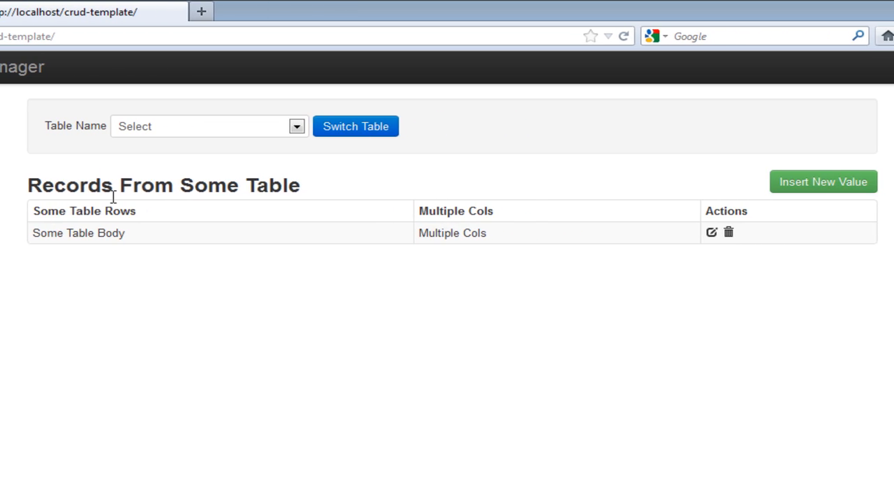
click(293, 126)
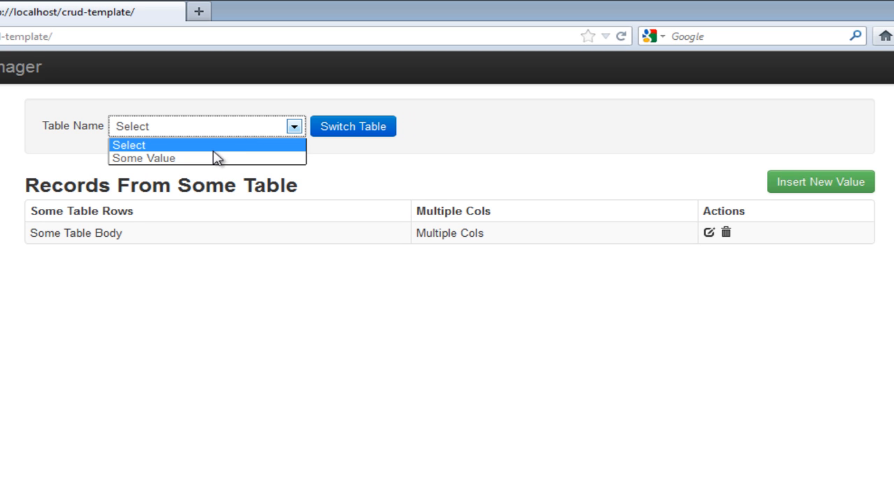
click(144, 158)
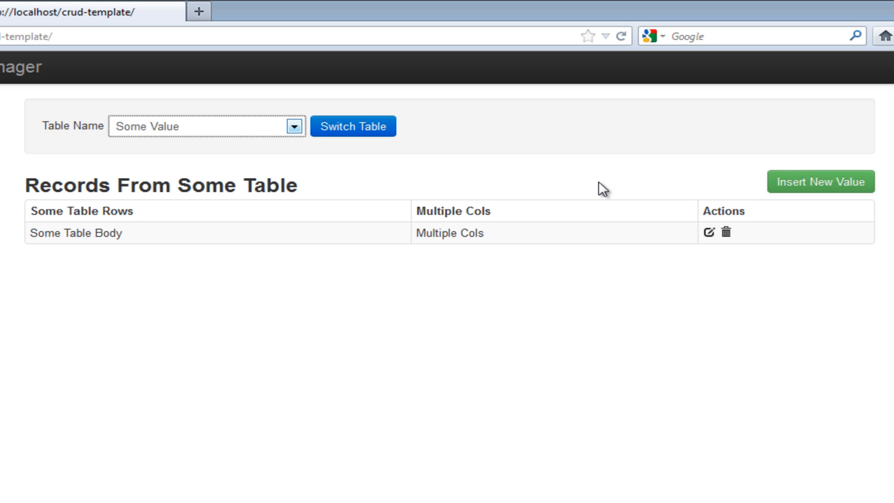
click(707, 232)
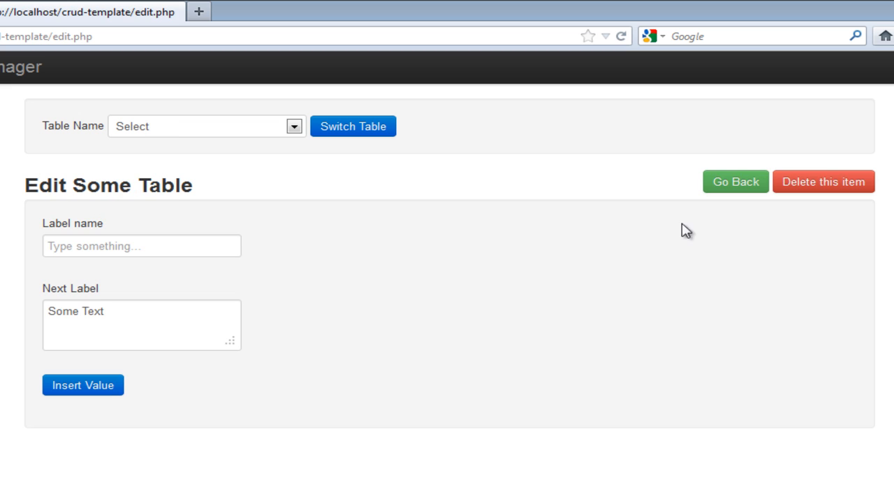
click(822, 181)
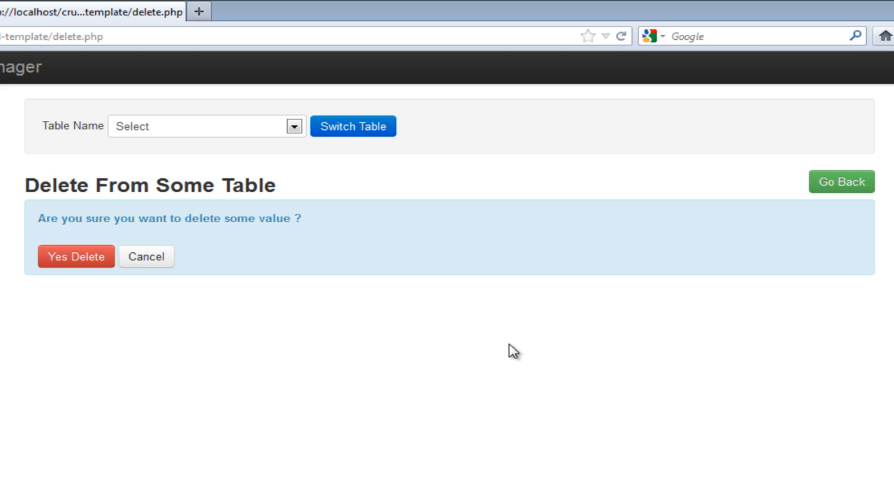
mouse_move(184, 261)
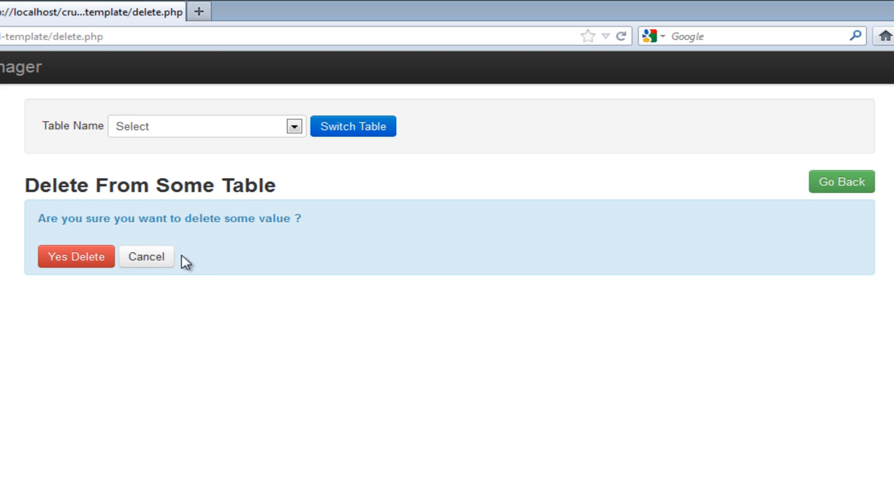
click(145, 257)
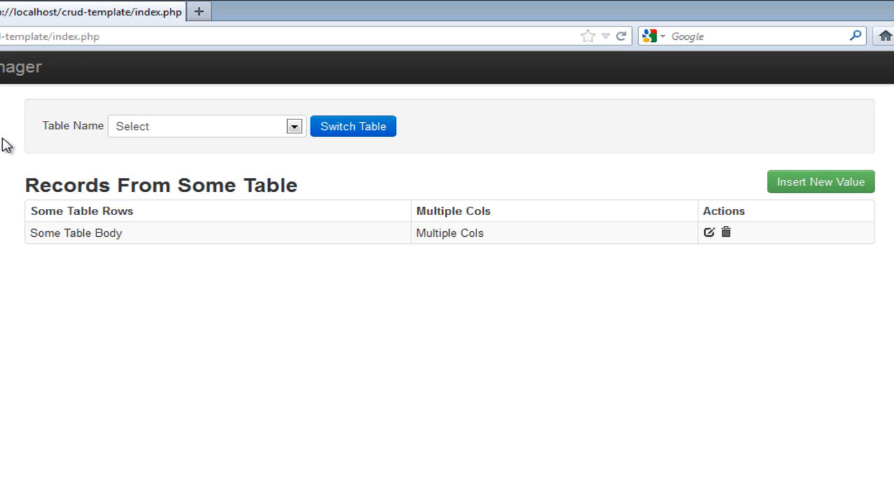
mouse_move(122, 384)
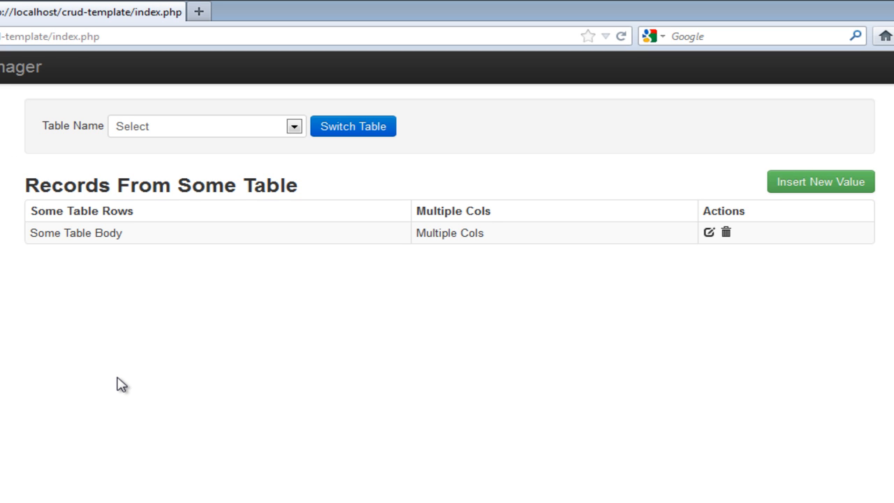